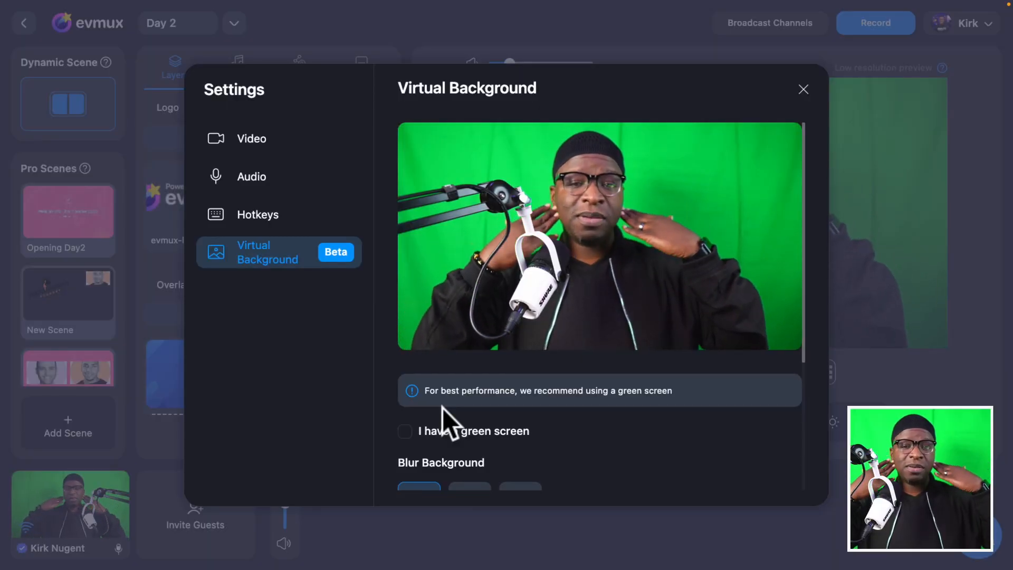
- Close the Settings dialog to return to the studio's live camera view
{"action": "left_click", "coordinate": [405, 431]}
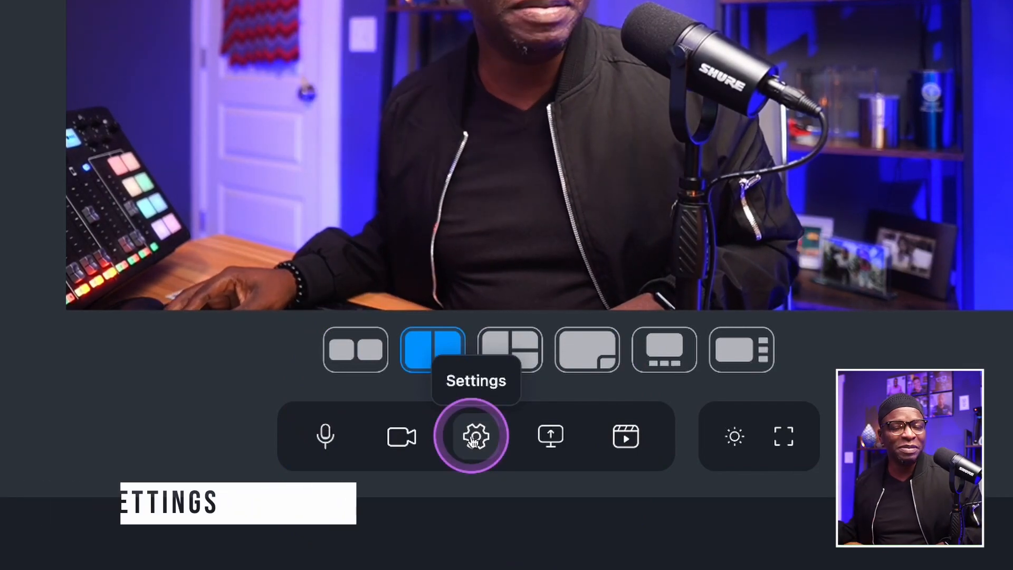
- Open studio settings on the Video page with Cam Link 4K at Auto resolution
{"action": "left_click", "coordinate": [475, 436]}
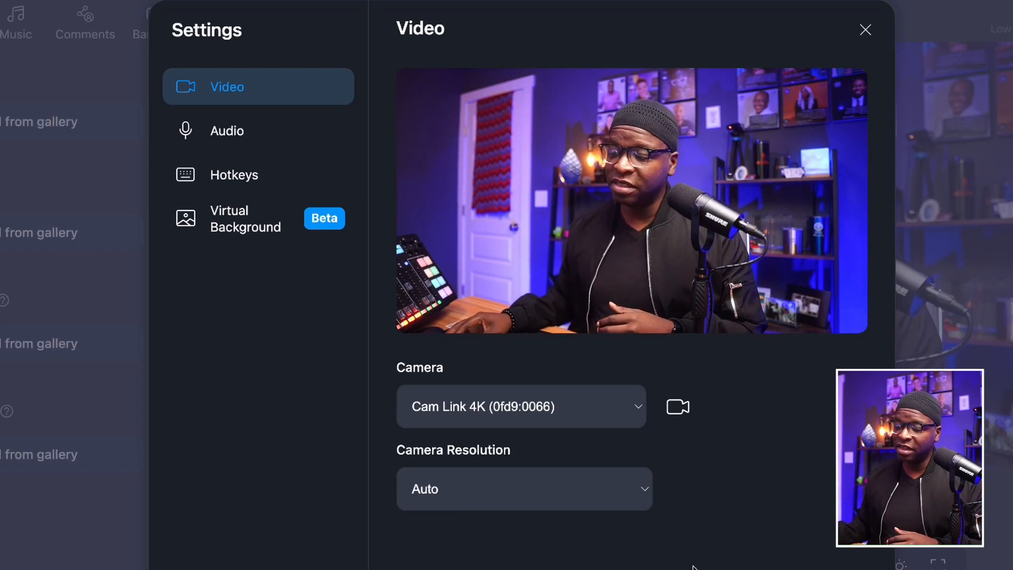
{"action": "left_click", "coordinate": [524, 489]}
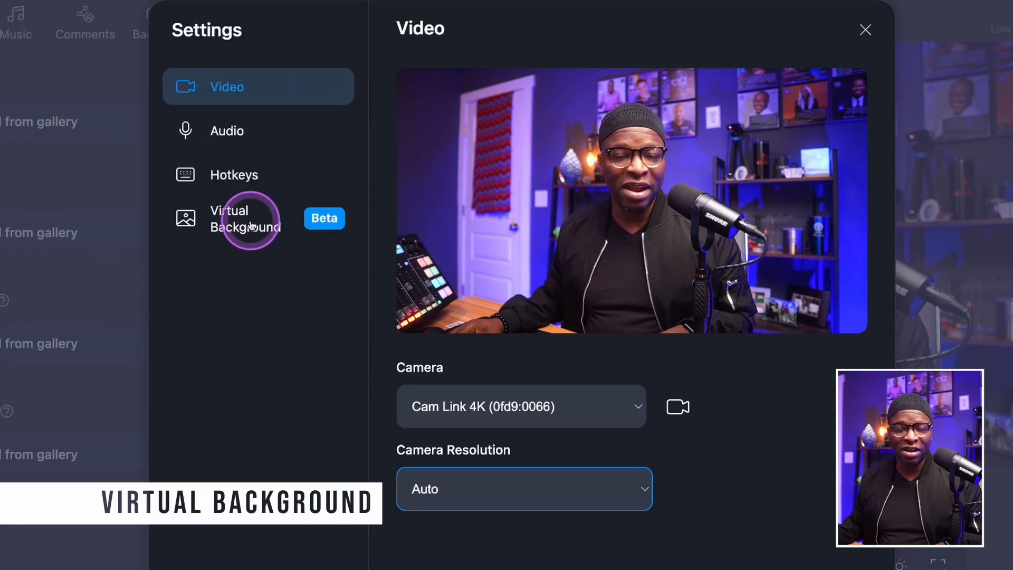
- Show the Virtual Background (Beta) settings page
{"action": "left_click", "coordinate": [246, 219]}
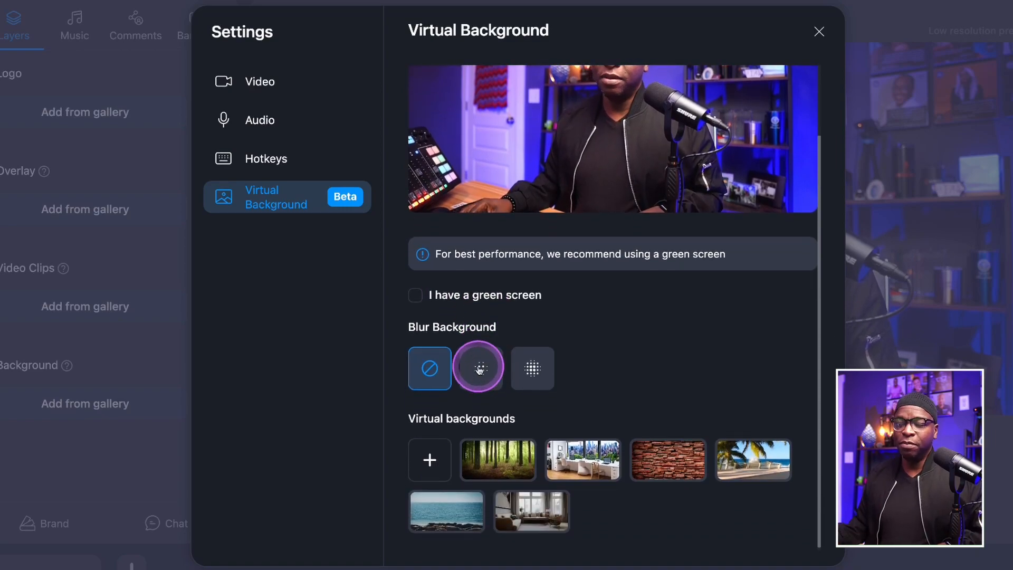
{"action": "left_click", "coordinate": [429, 369]}
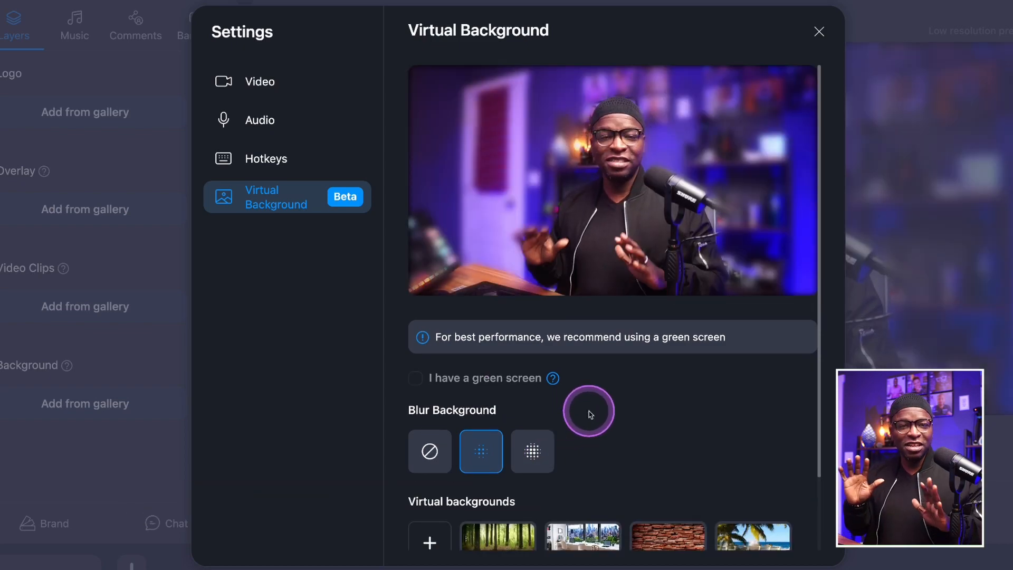
{"action": "mouse_move", "coordinate": [566, 433]}
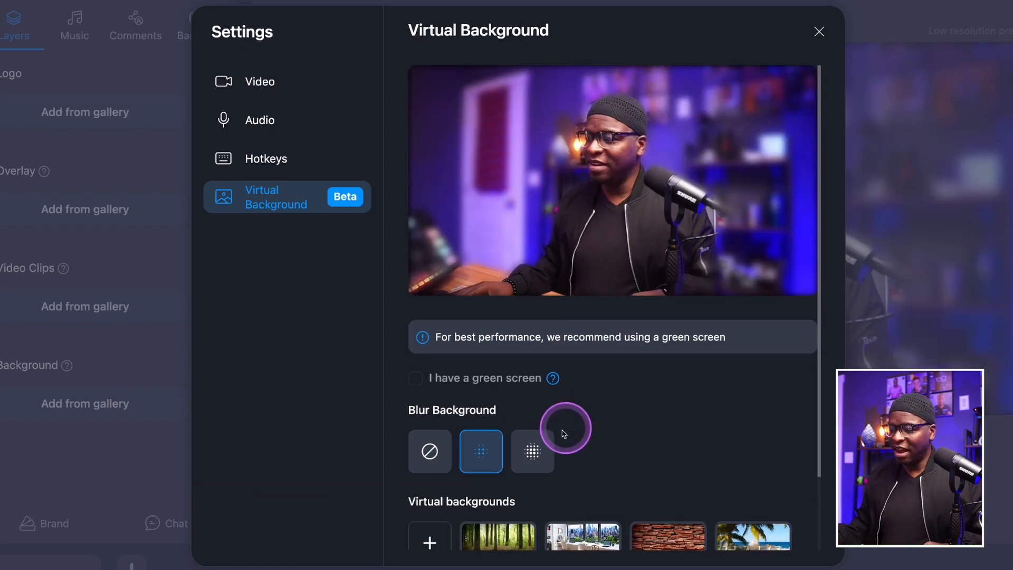
{"action": "left_click", "coordinate": [532, 452]}
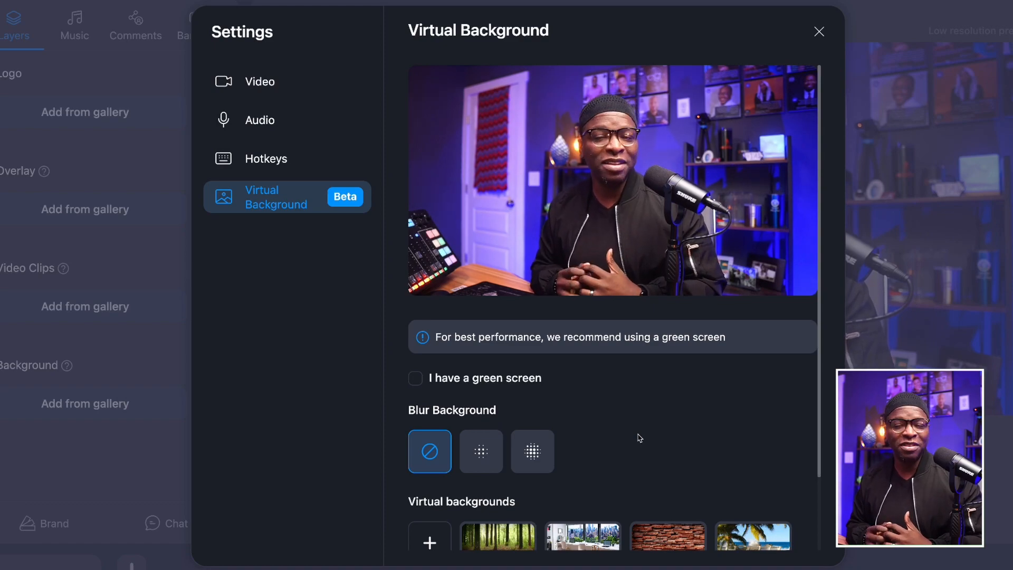
{"action": "scroll", "scroll_direction": "down", "scroll_amount": 3}
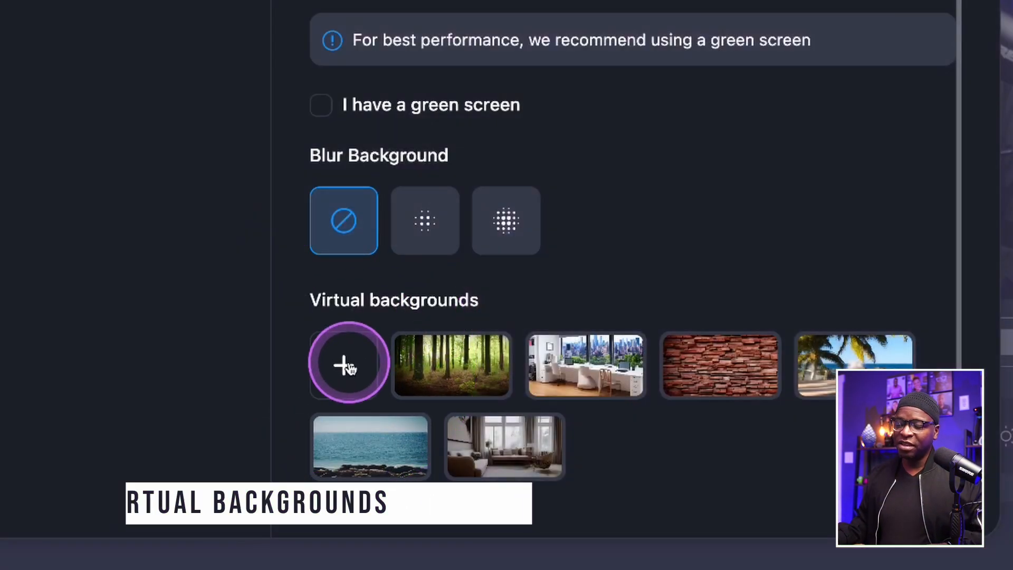
{"action": "mouse_move", "coordinate": [430, 325]}
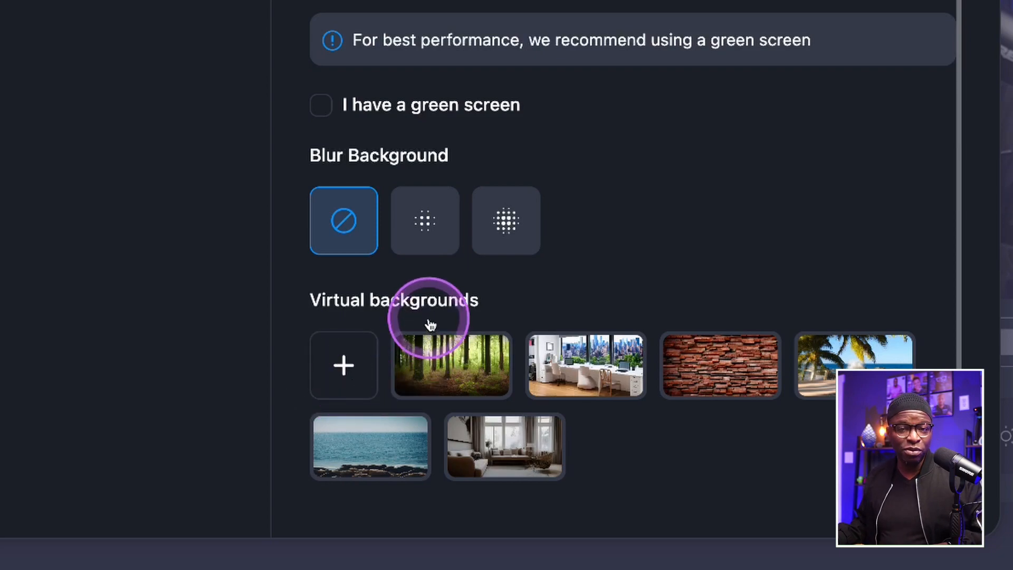
{"action": "left_click", "coordinate": [344, 365]}
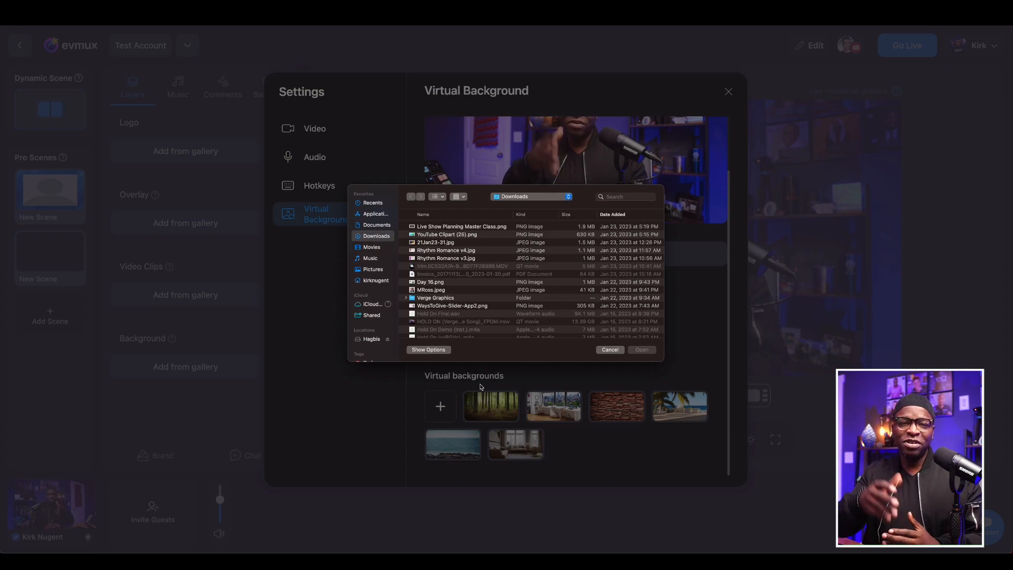
{"action": "left_click", "coordinate": [611, 350]}
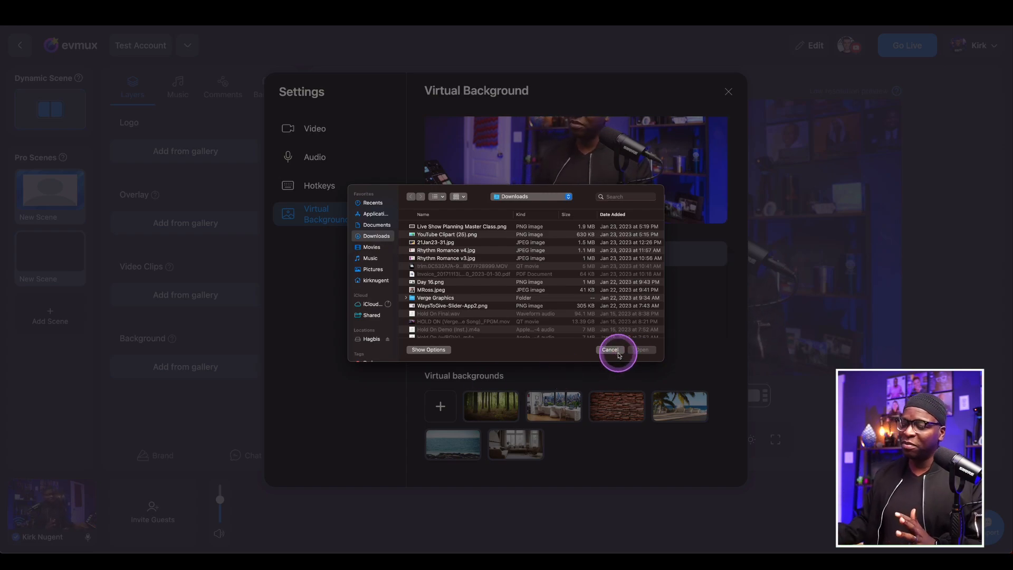
{"action": "left_click", "coordinate": [609, 350]}
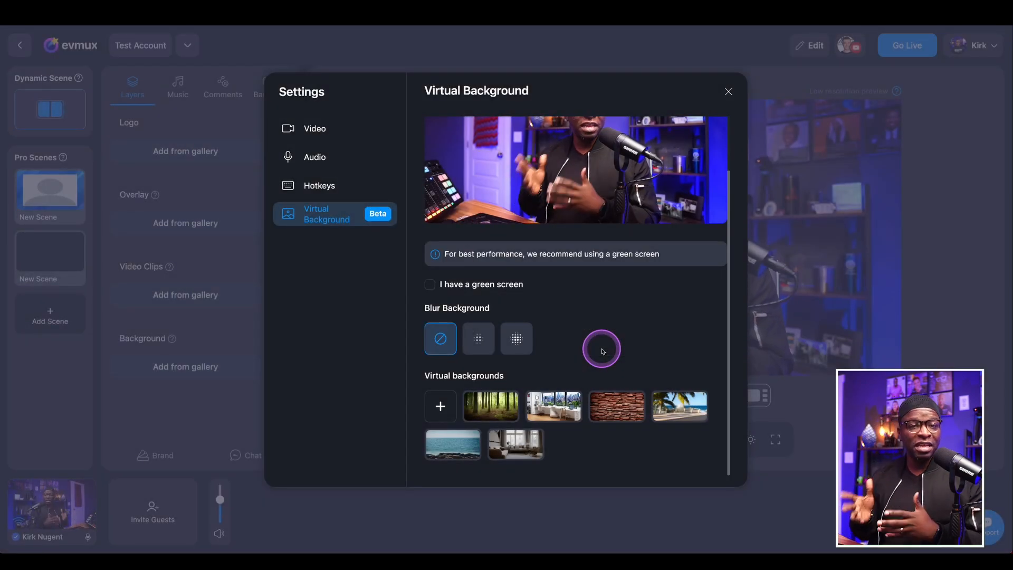
{"action": "mouse_move", "coordinate": [601, 351]}
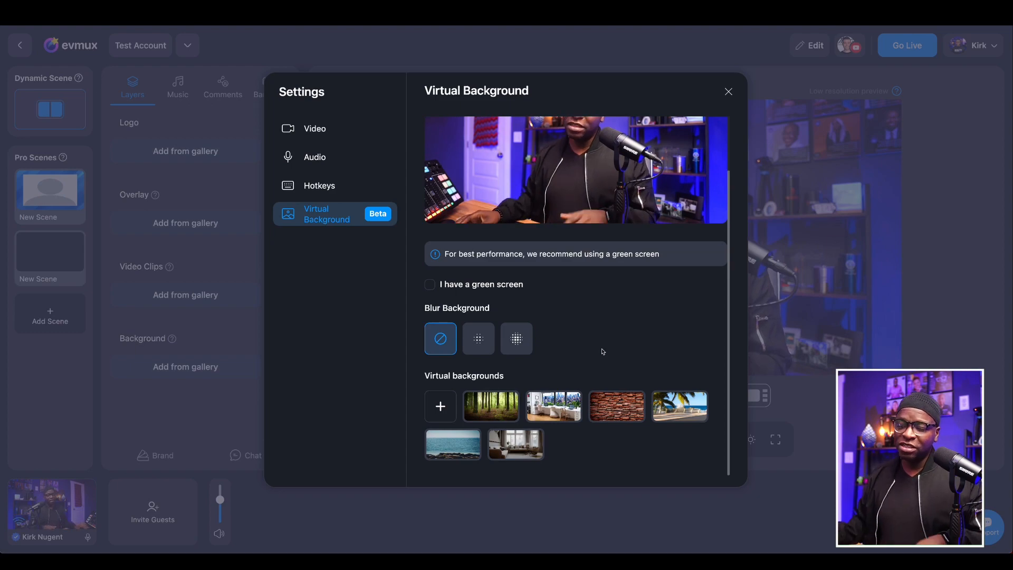
{"action": "left_click", "coordinate": [429, 285]}
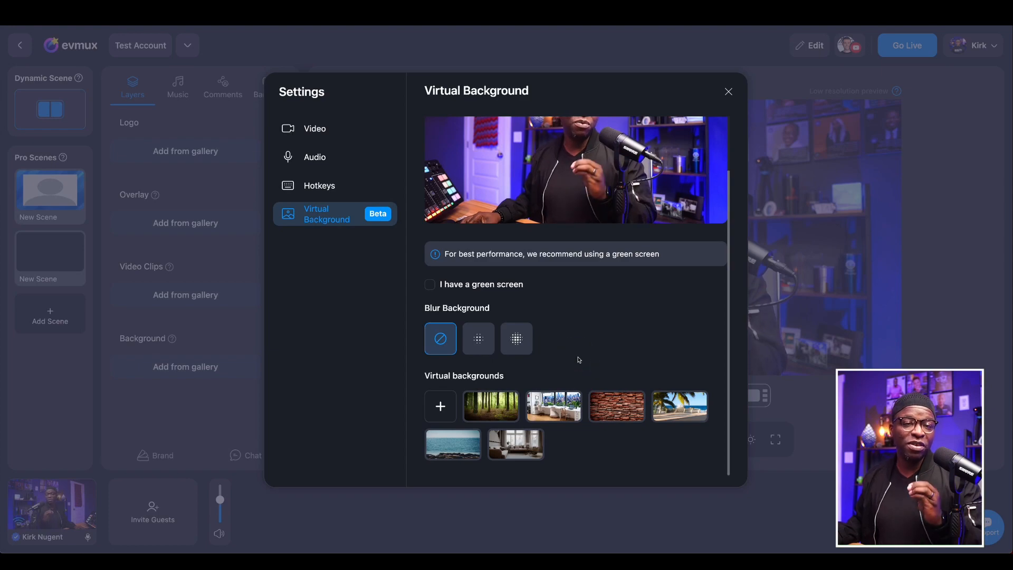
{"action": "left_click", "coordinate": [490, 406]}
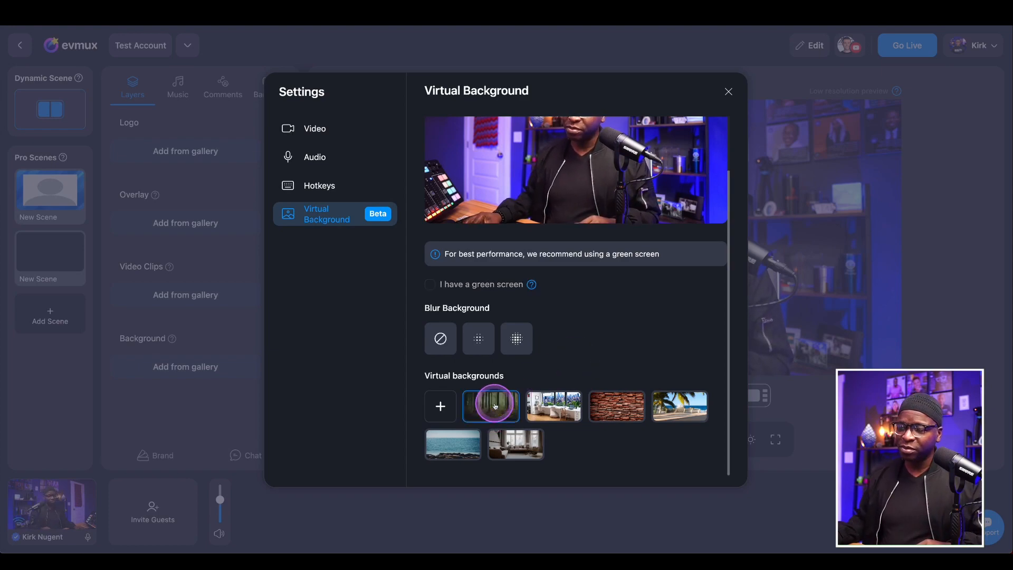
{"action": "left_click", "coordinate": [490, 406]}
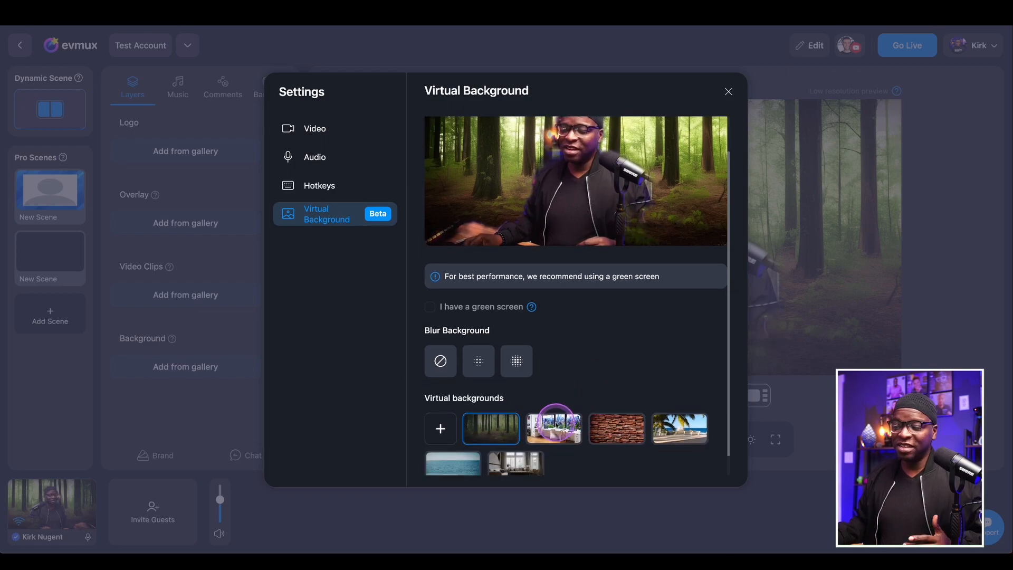
{"action": "left_click", "coordinate": [553, 428]}
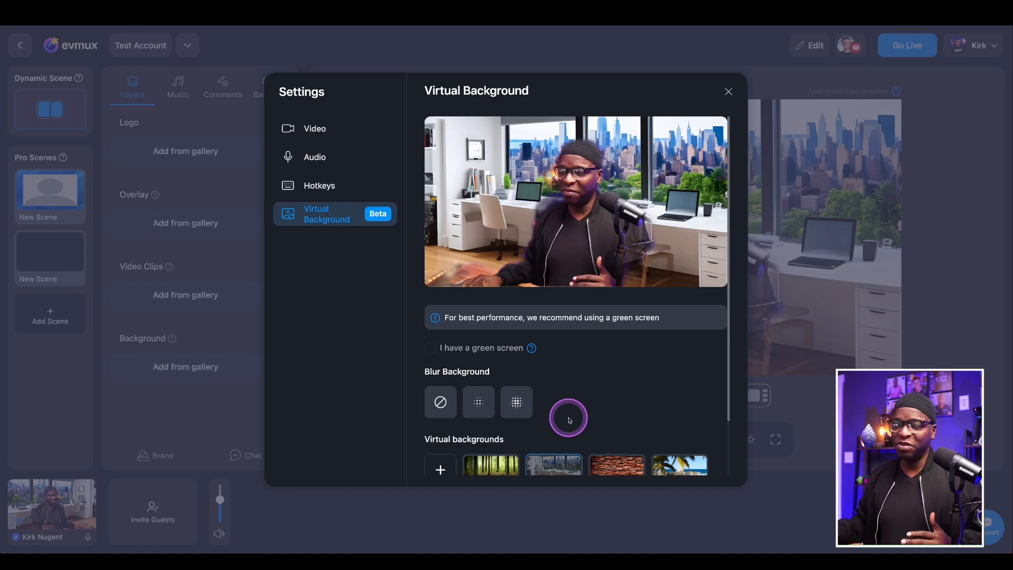
{"action": "mouse_move", "coordinate": [568, 421]}
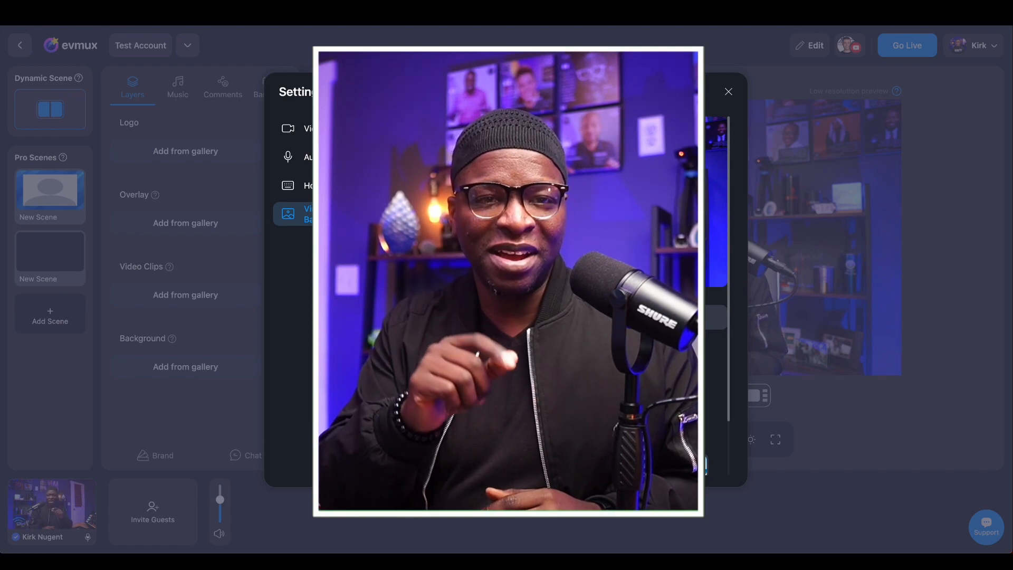
- Close Settings to view the Day 2 studio's green-screen camera feed
{"action": "left_click", "coordinate": [729, 92]}
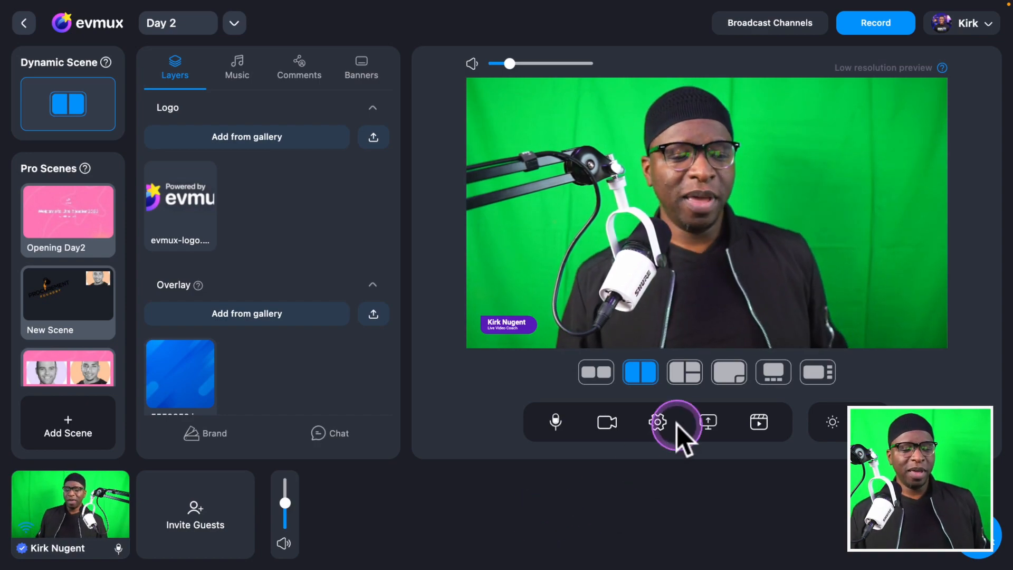
- Reopen the studio settings on the Virtual Background page
{"action": "left_click", "coordinate": [658, 422]}
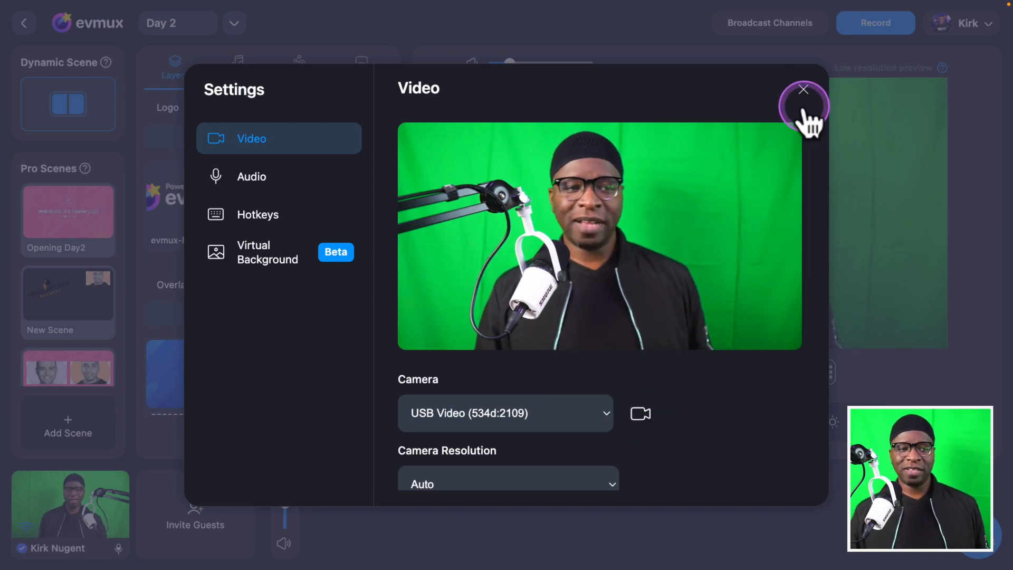
{"action": "left_click", "coordinate": [804, 89]}
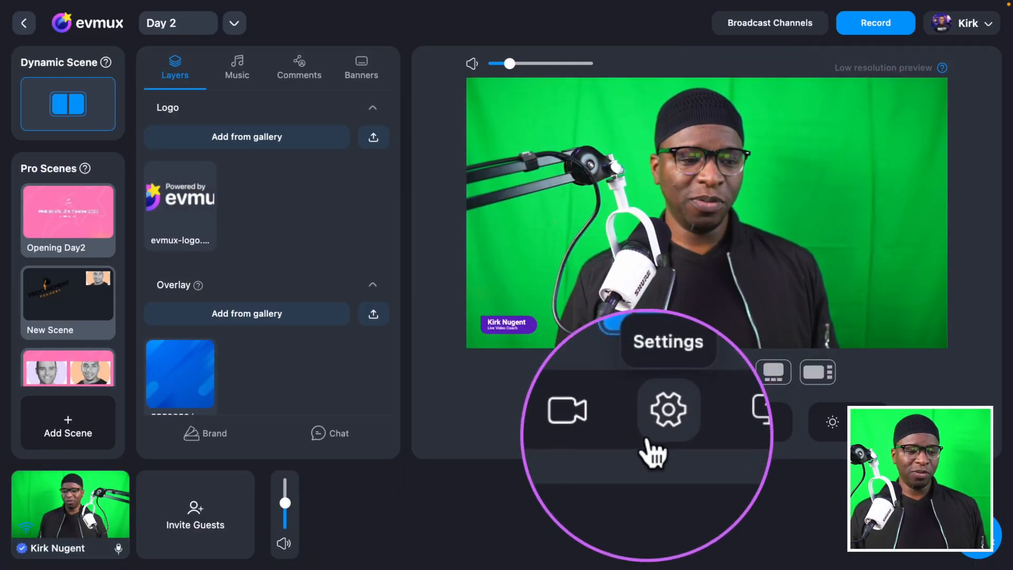
{"action": "left_click", "coordinate": [669, 410]}
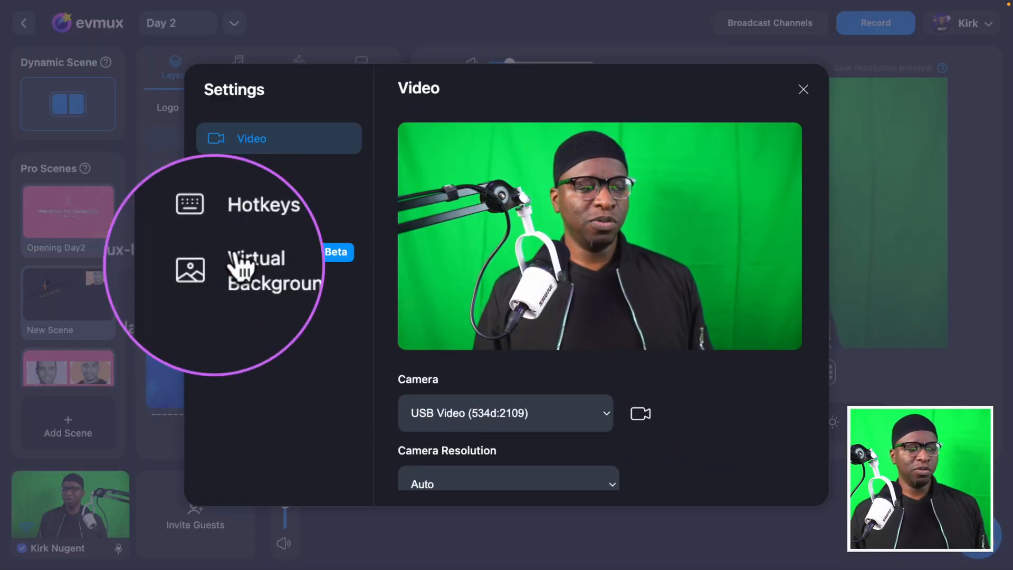
{"action": "left_click", "coordinate": [272, 271]}
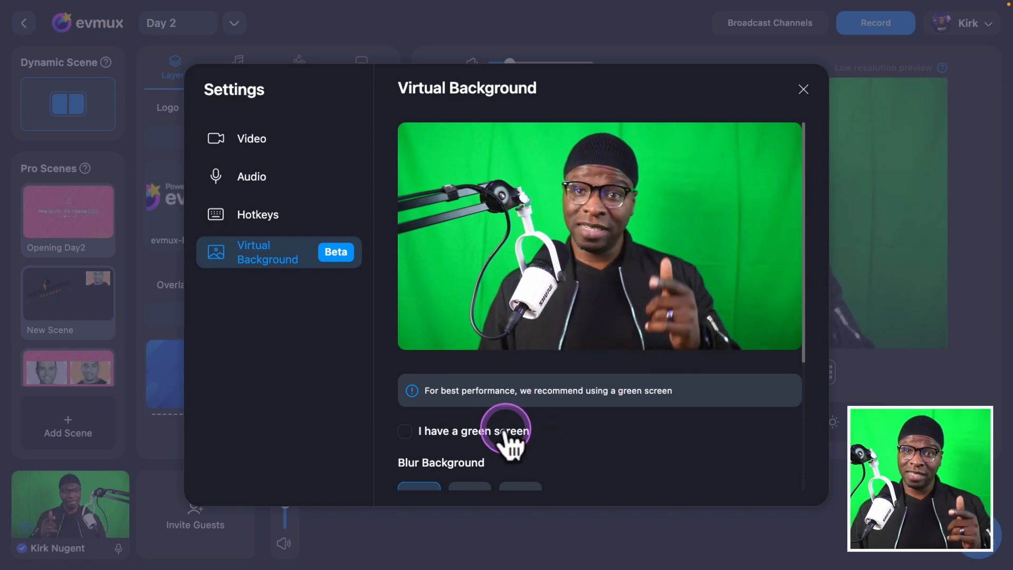
- Enable 'I have a green screen' and review backdrop color, intensity 41 and backgrounds
{"action": "left_click", "coordinate": [405, 431]}
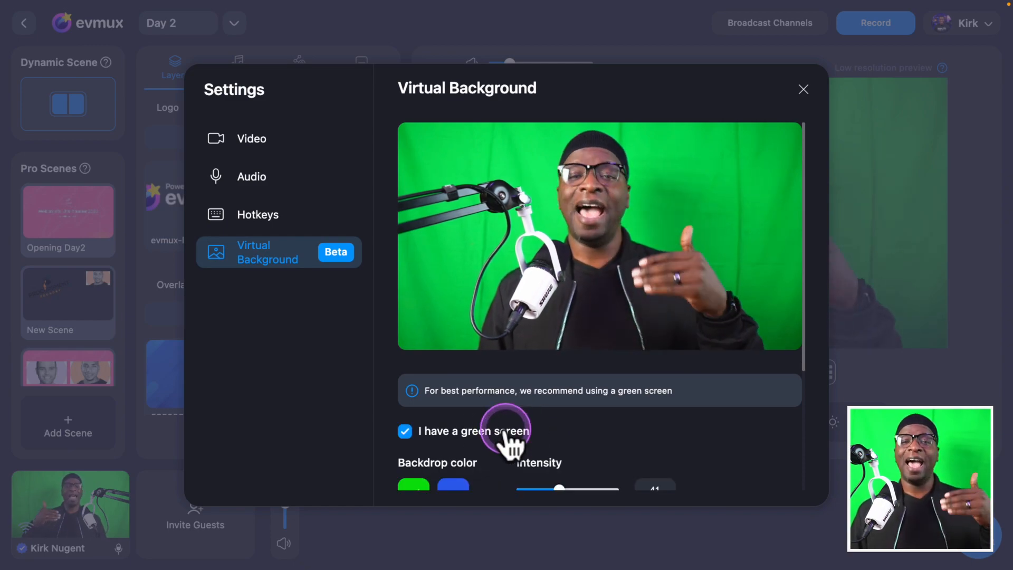
{"action": "mouse_move", "coordinate": [585, 430]}
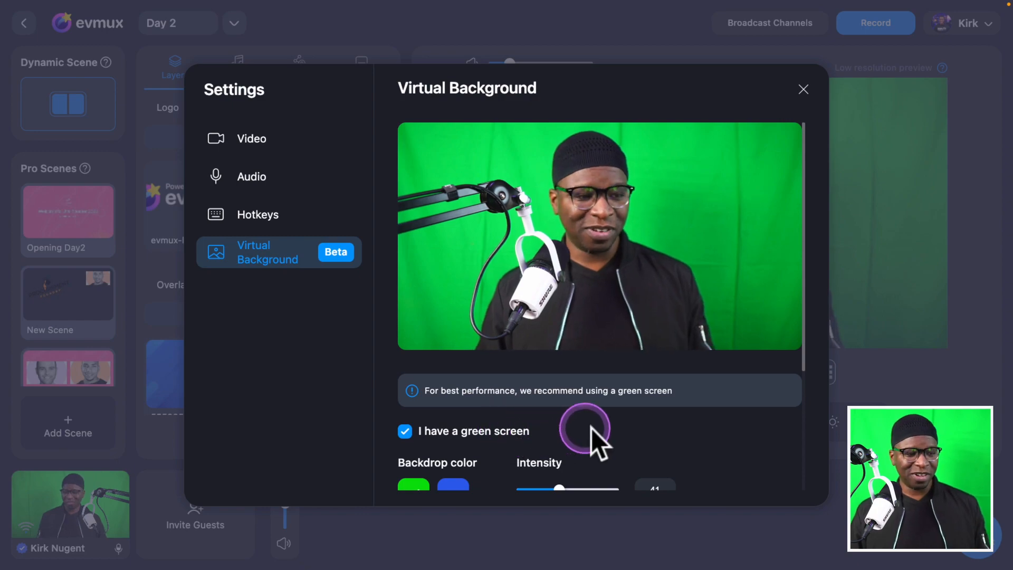
{"action": "scroll", "scroll_direction": "down", "scroll_amount": 3}
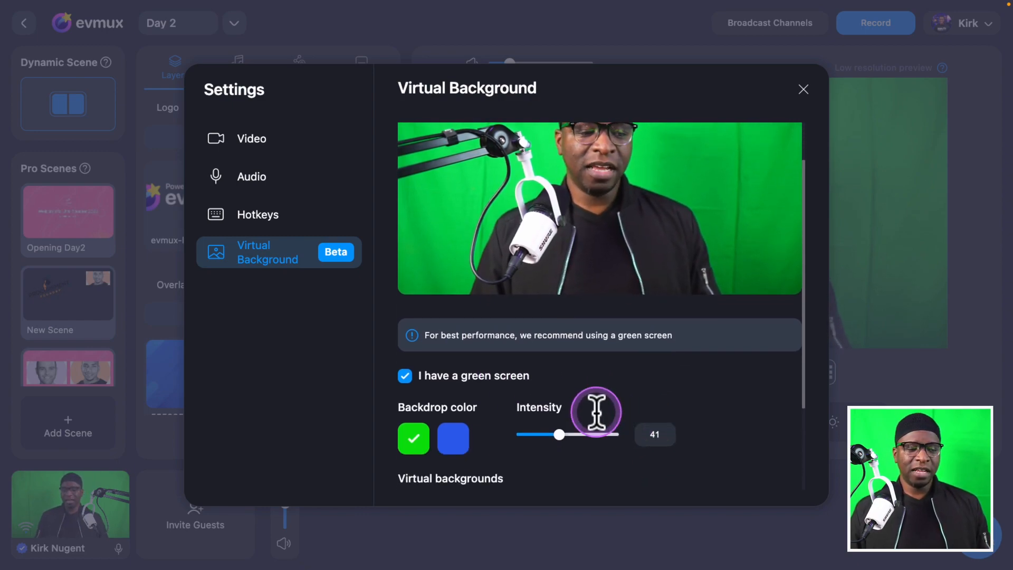
{"action": "scroll", "scroll_direction": "down", "scroll_amount": 3}
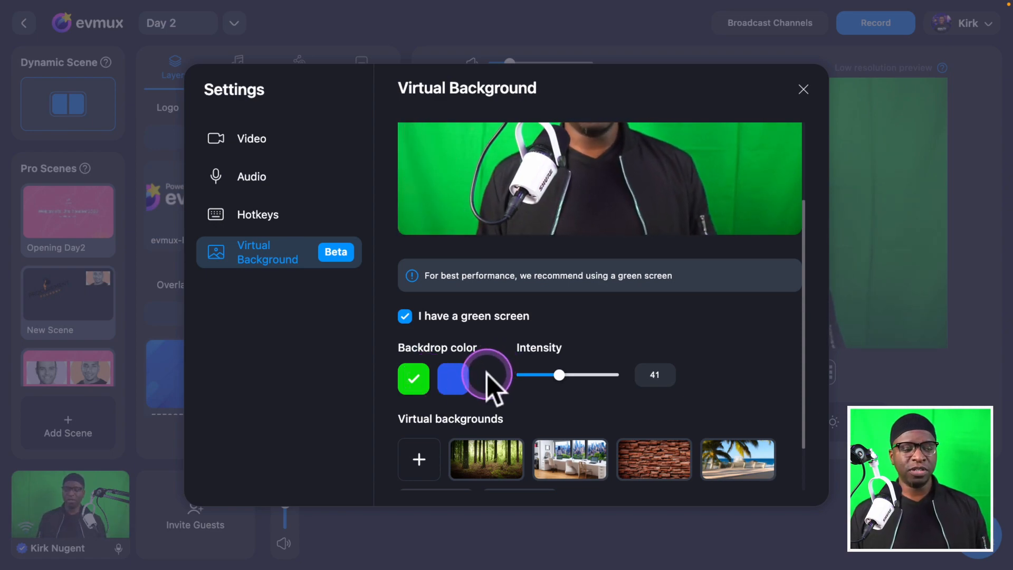
{"action": "scroll", "scroll_direction": "down", "scroll_amount": 3}
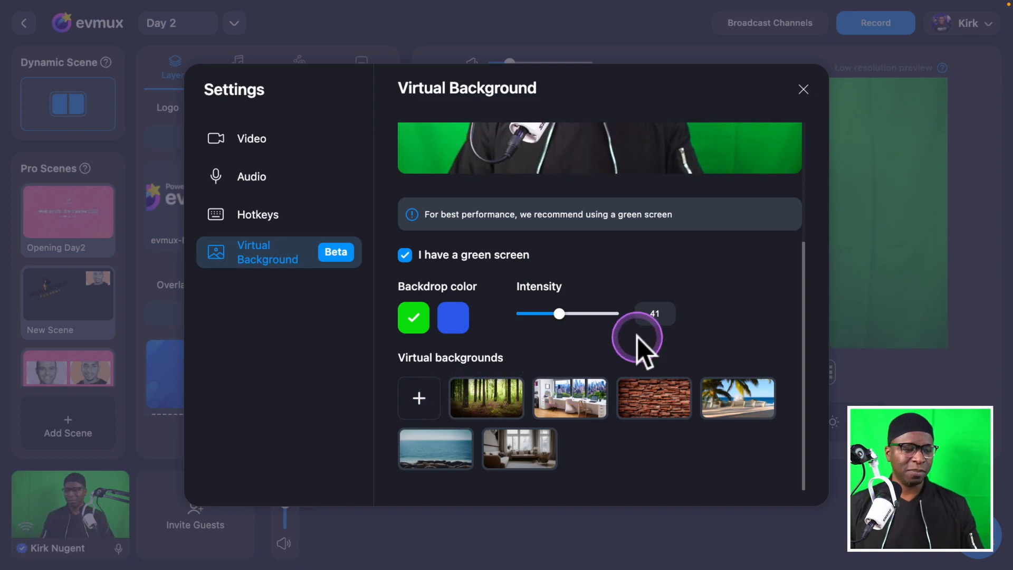
{"action": "mouse_move", "coordinate": [604, 349]}
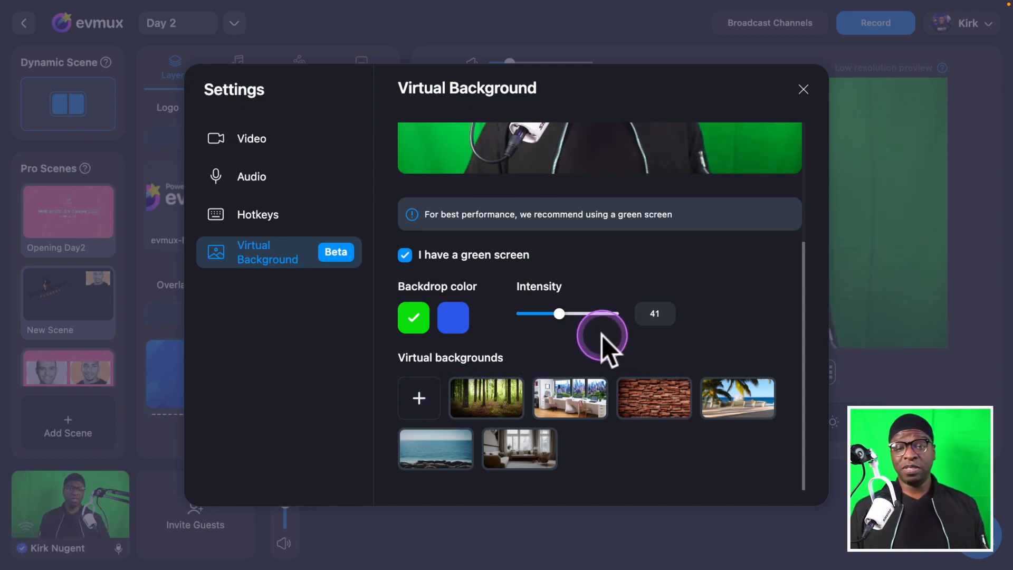
{"action": "mouse_move", "coordinate": [446, 226]}
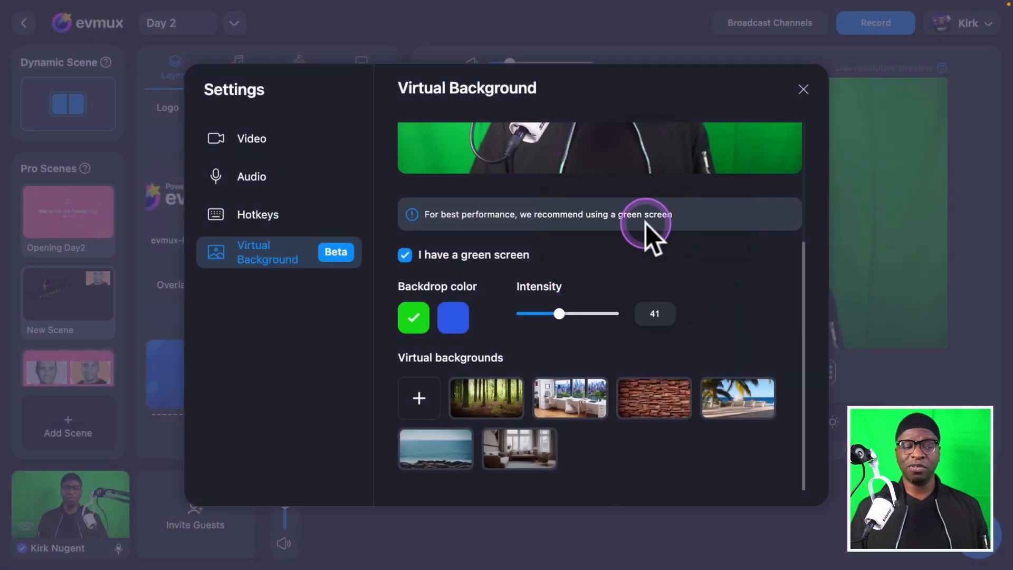
{"action": "scroll", "scroll_direction": "up", "scroll_amount": 3}
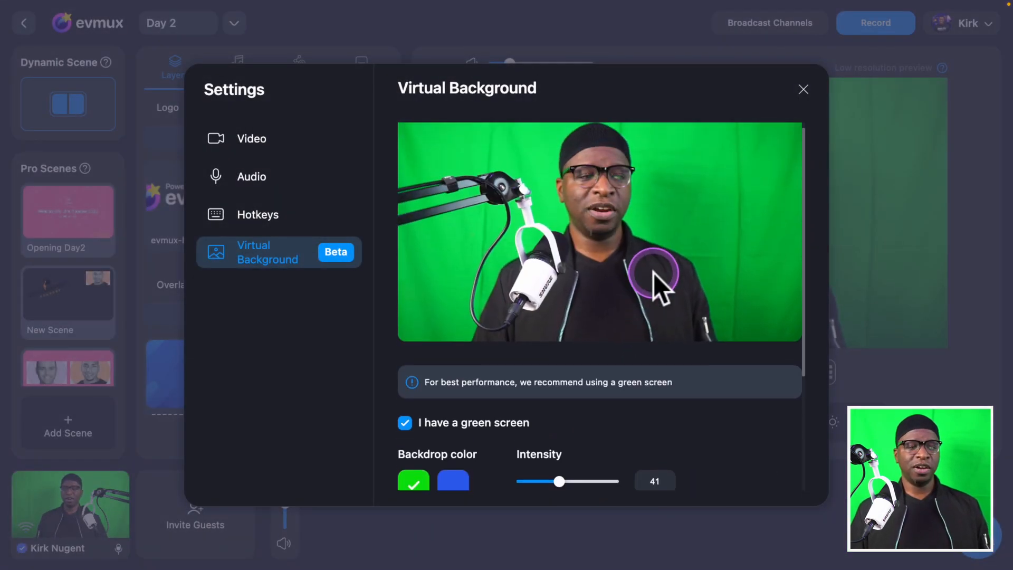
{"action": "scroll", "scroll_direction": "down", "scroll_amount": 3}
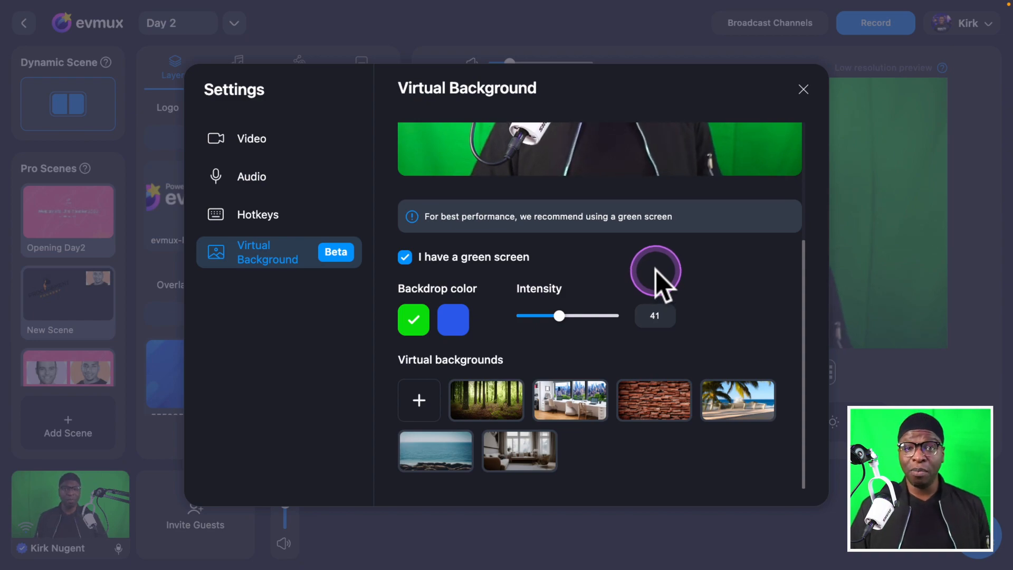
{"action": "mouse_move", "coordinate": [655, 272]}
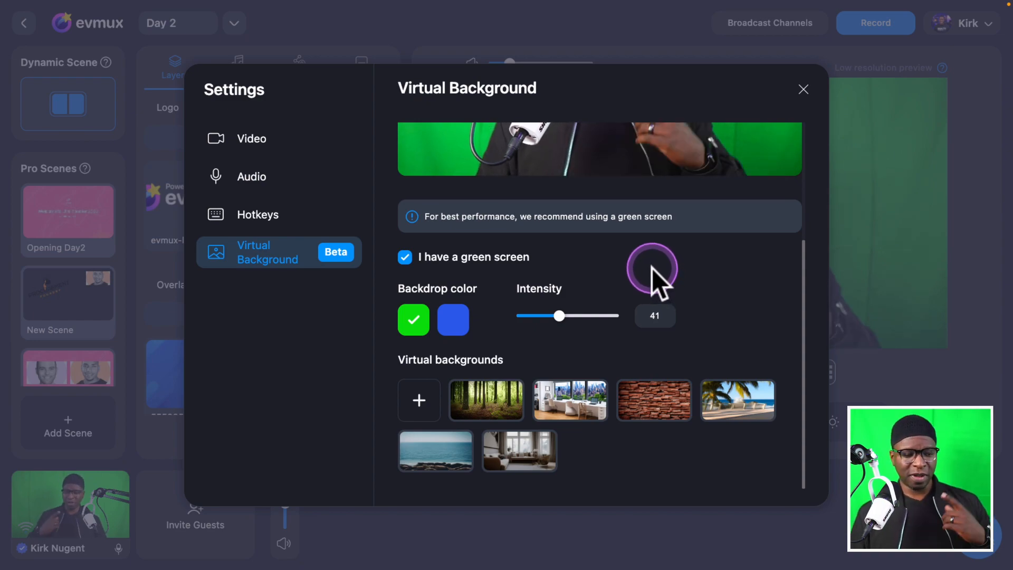
{"action": "scroll", "scroll_direction": "up", "scroll_amount": 3}
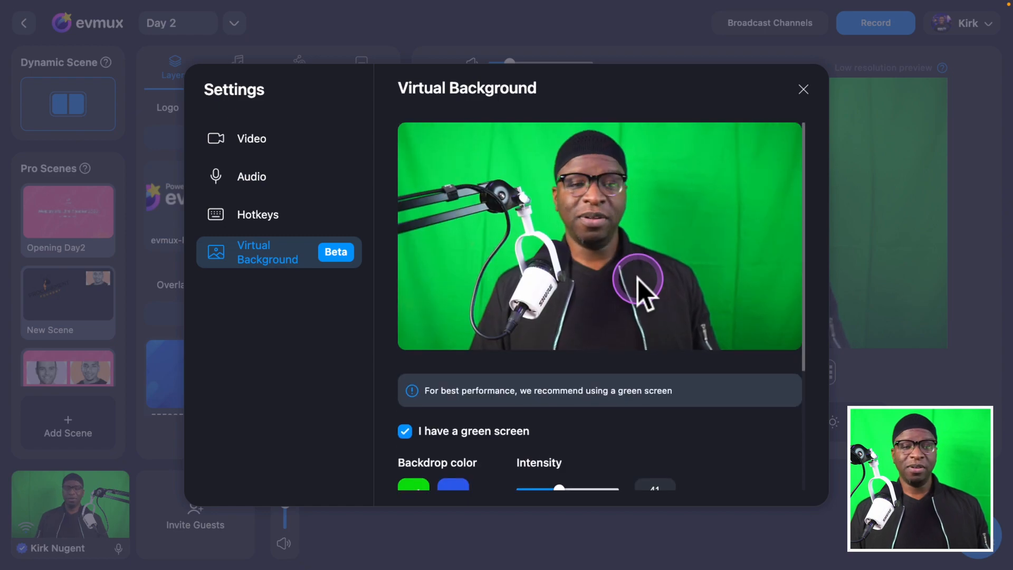
{"action": "scroll", "scroll_direction": "down", "scroll_amount": 3}
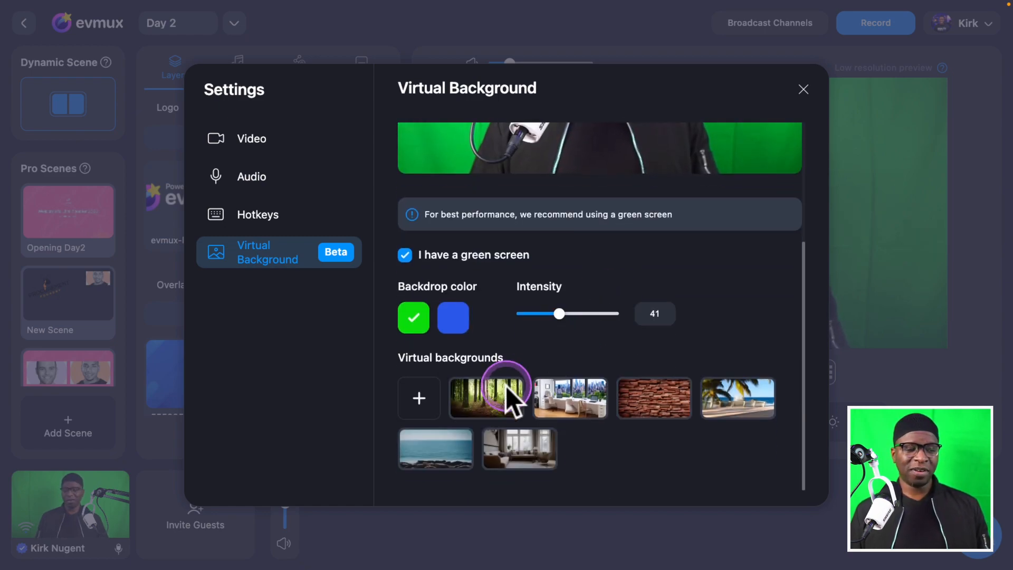
- Apply the forest virtual background behind the presenter
{"action": "left_click", "coordinate": [489, 397]}
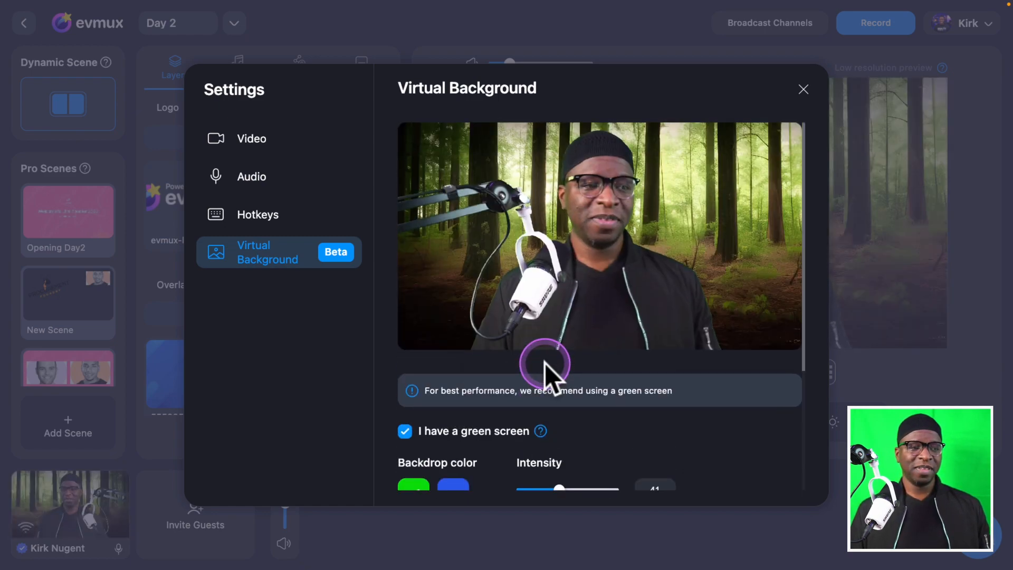
{"action": "mouse_move", "coordinate": [588, 417]}
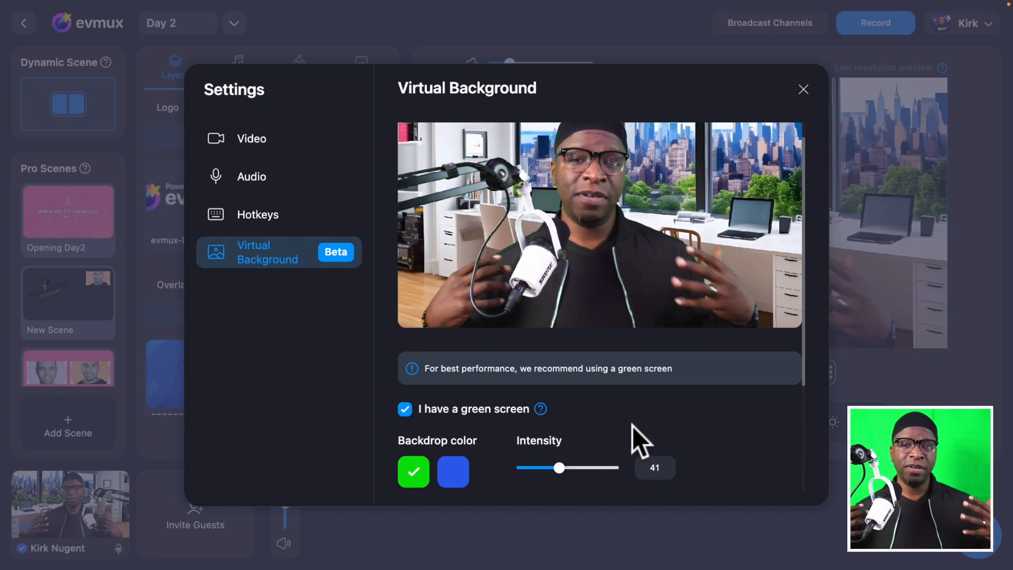
- Turn green screen mode off to see blur options, then back on
{"action": "left_click", "coordinate": [405, 409]}
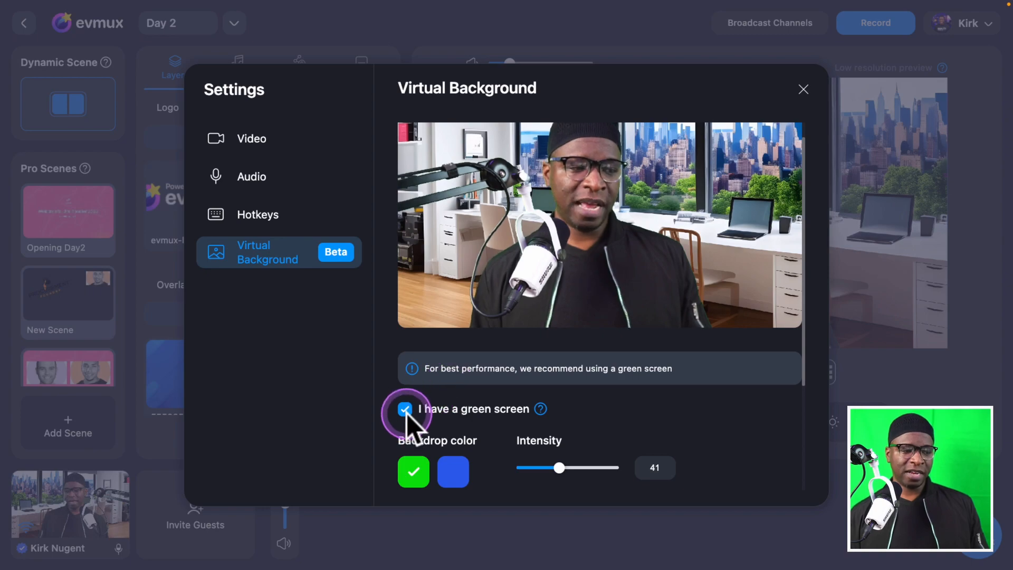
{"action": "left_click", "coordinate": [404, 409]}
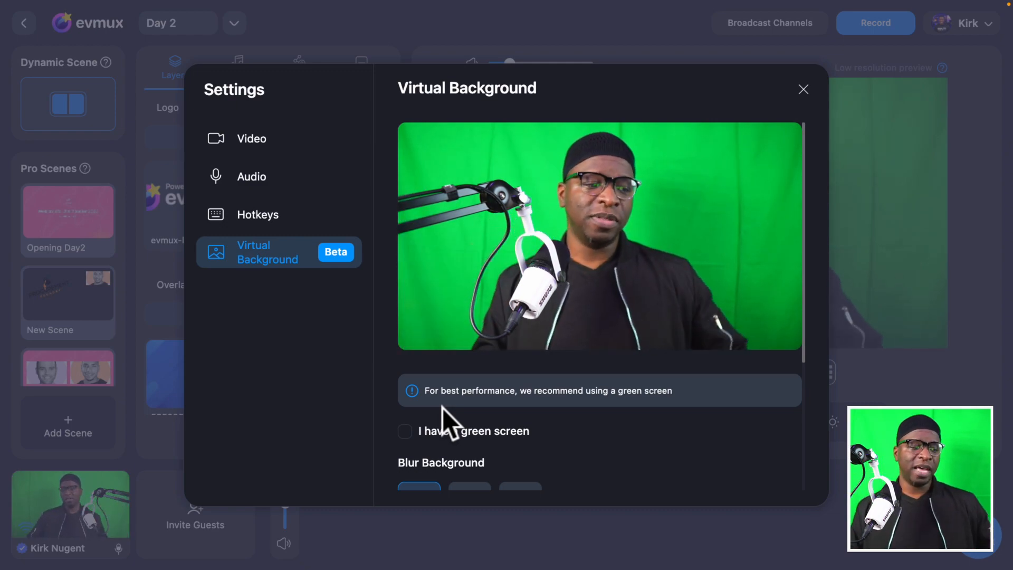
{"action": "left_click", "coordinate": [405, 431]}
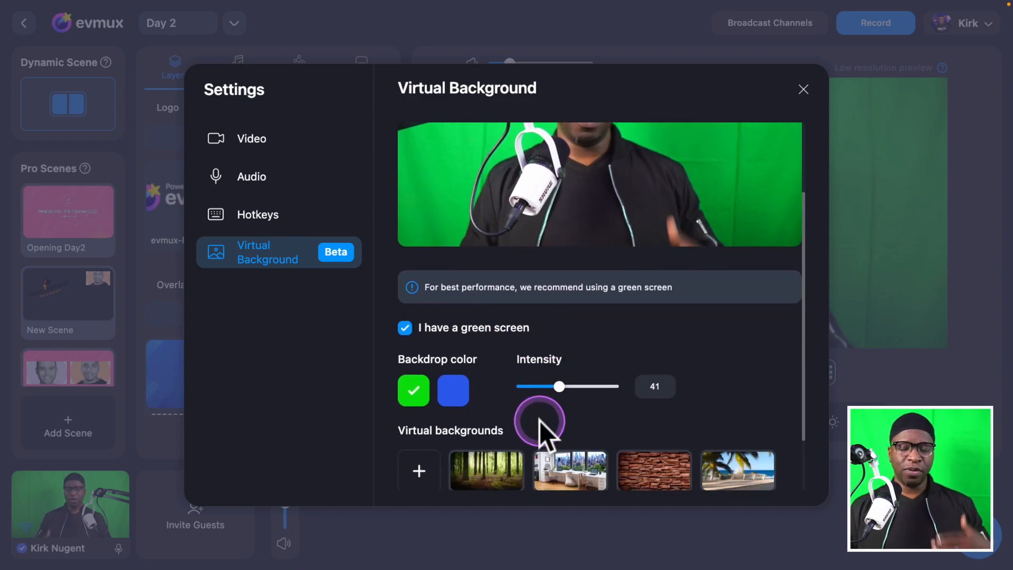
- Try the brick wall background, then switch to the living-room scene
{"action": "left_click", "coordinate": [654, 431]}
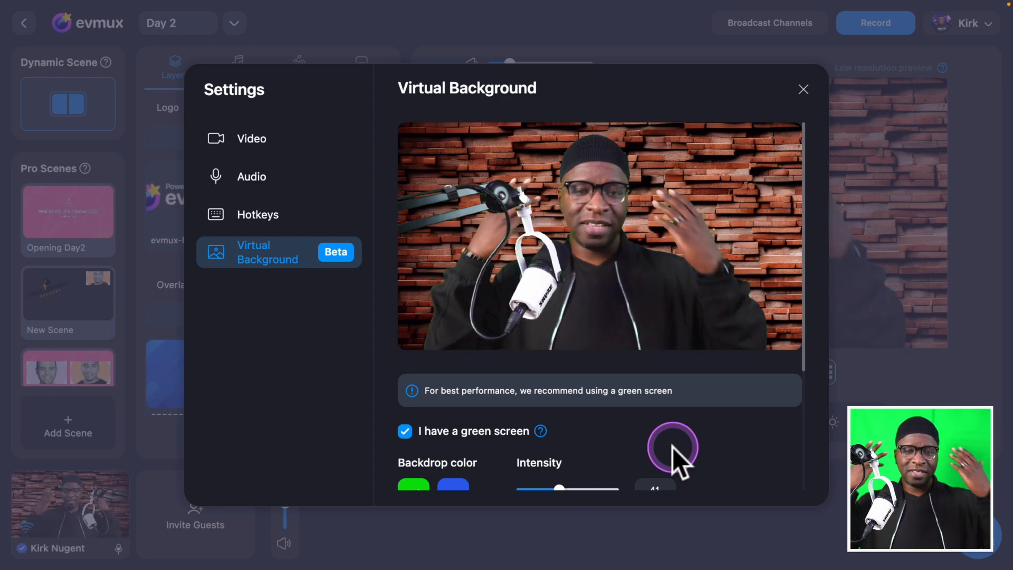
{"action": "mouse_move", "coordinate": [679, 462]}
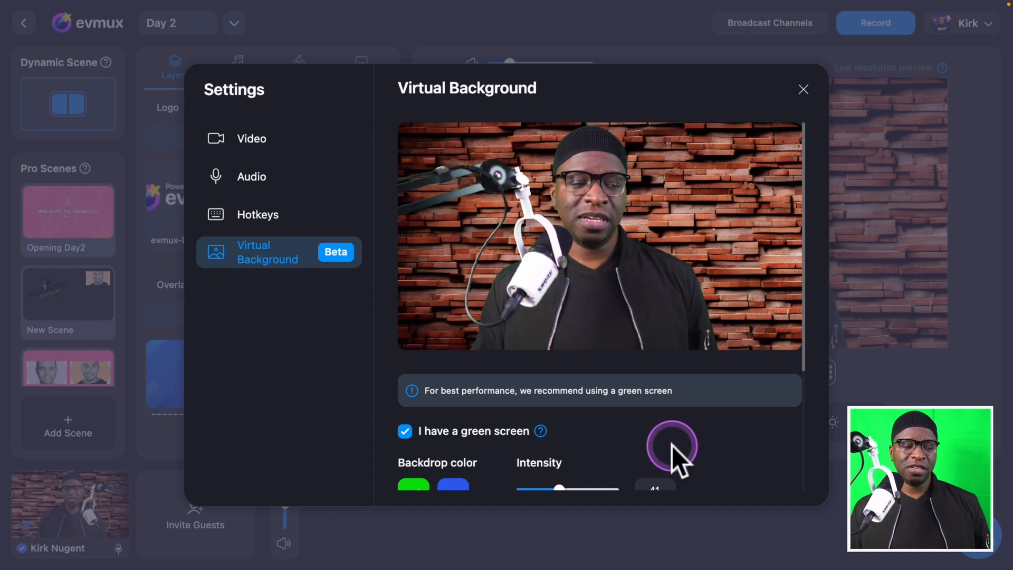
{"action": "scroll", "scroll_direction": "down", "scroll_amount": 3}
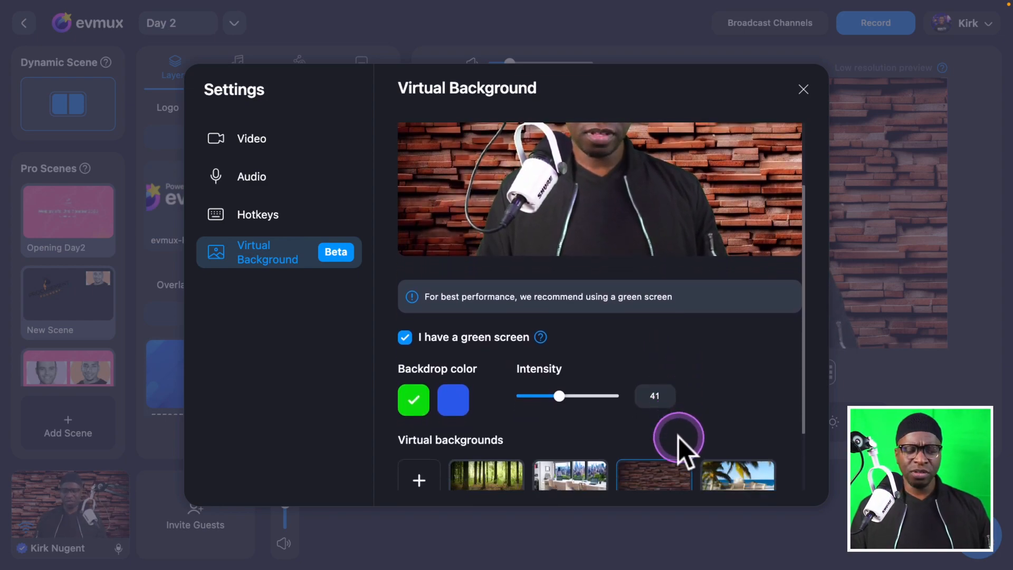
{"action": "left_click", "coordinate": [735, 475]}
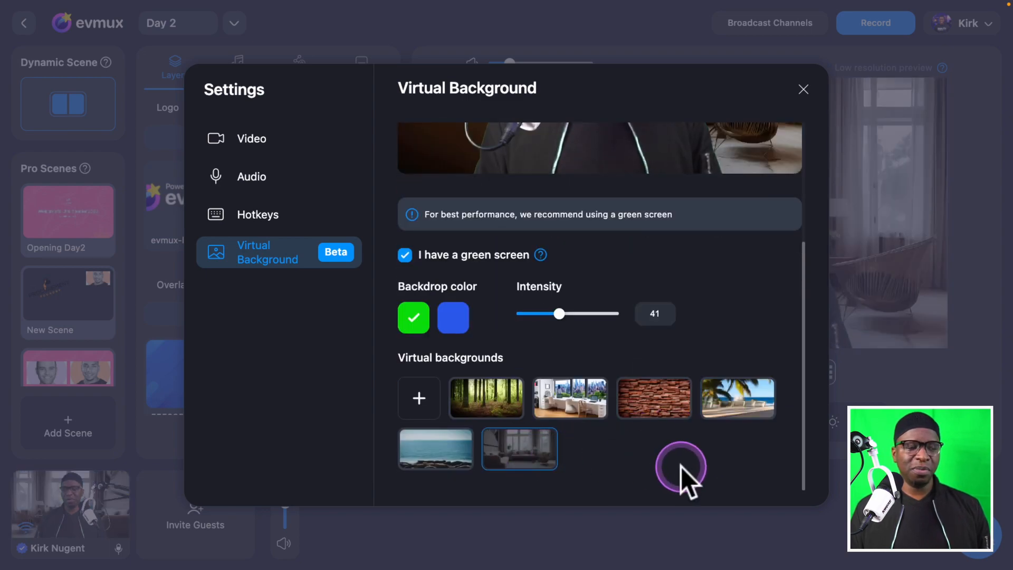
- Close Settings to see the presenter over the living-room background with name banner
{"action": "scroll", "scroll_direction": "up", "scroll_amount": 3}
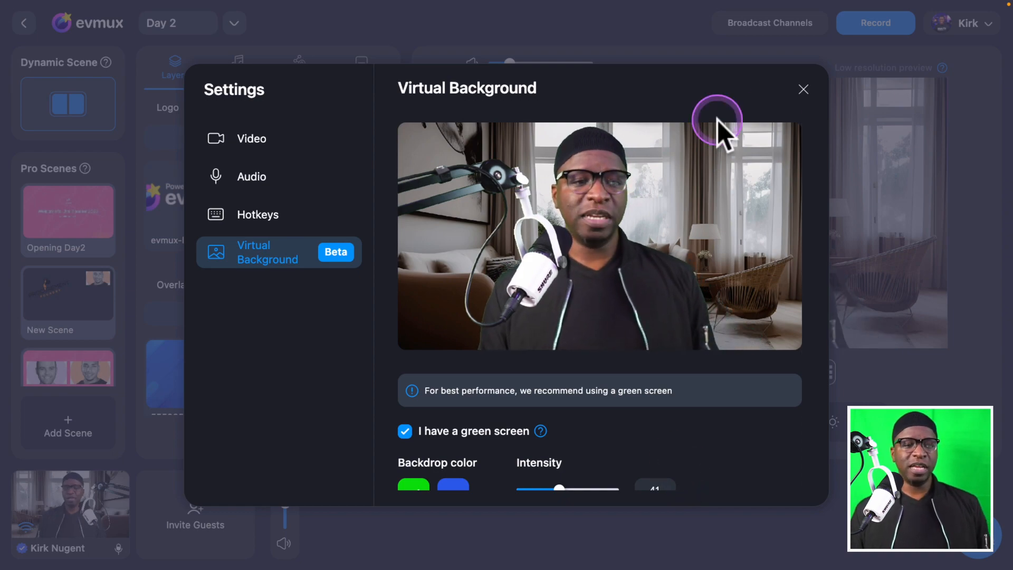
{"action": "left_click", "coordinate": [803, 89]}
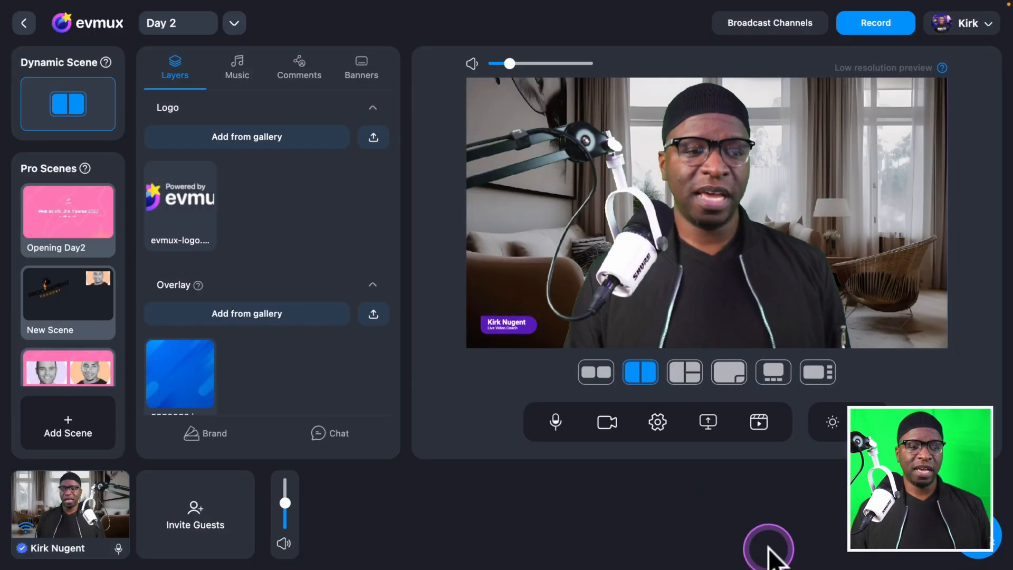
{"action": "mouse_move", "coordinate": [743, 543]}
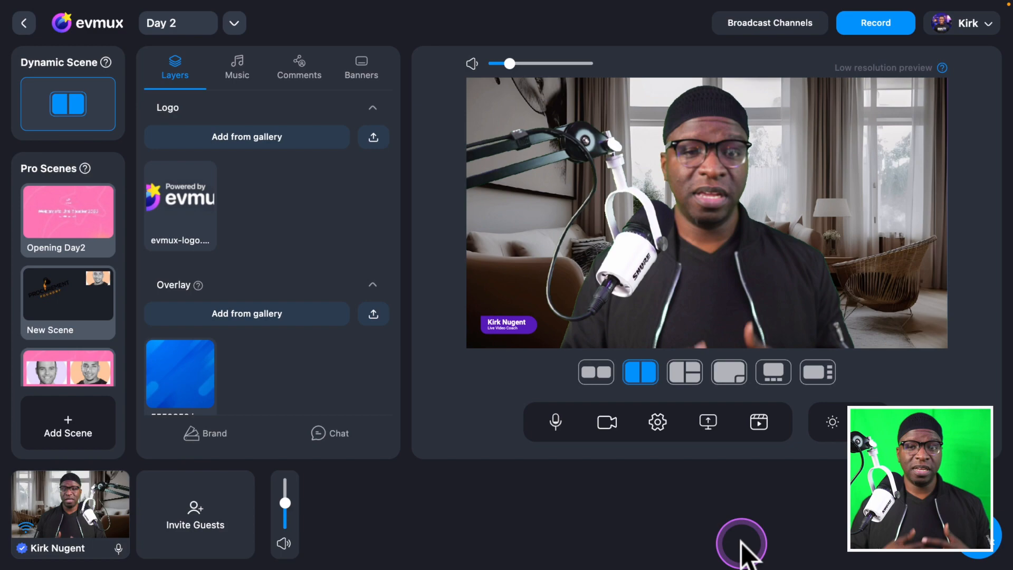